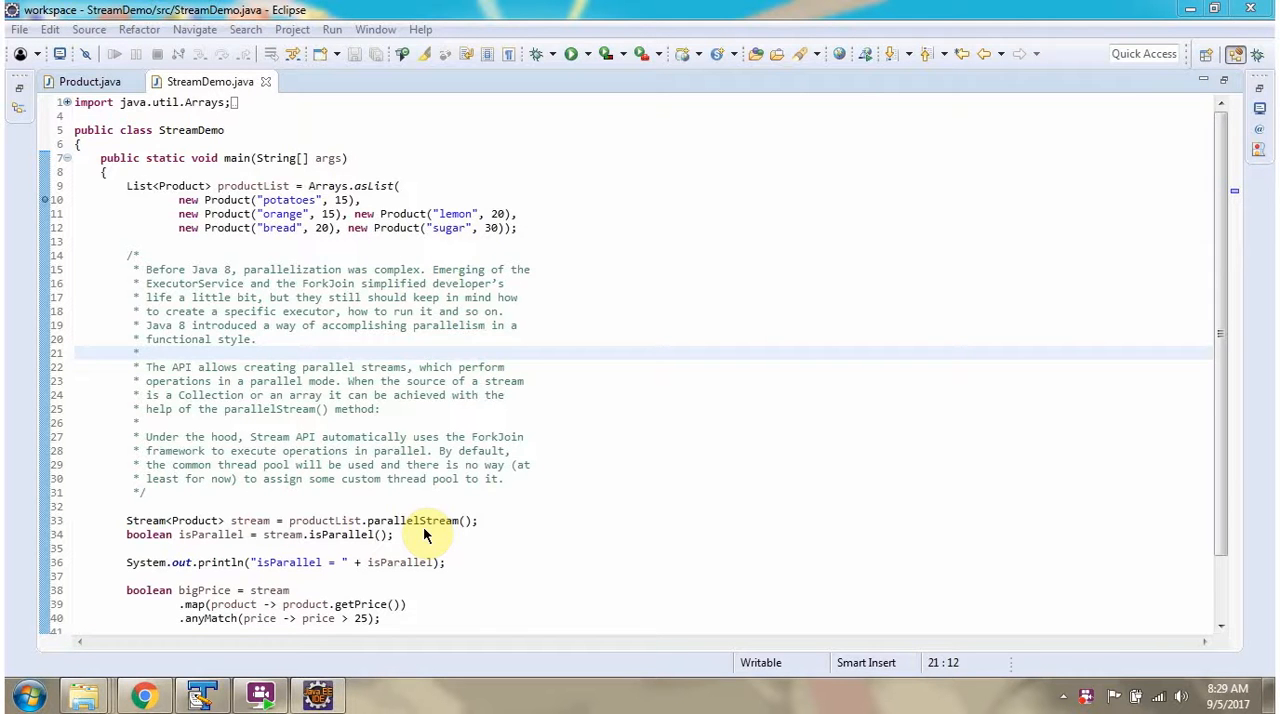
Step: Review Product.java, then return to StreamDemo.java and launch it in debug mode
{"action": "left_click", "coordinate": [89, 81]}
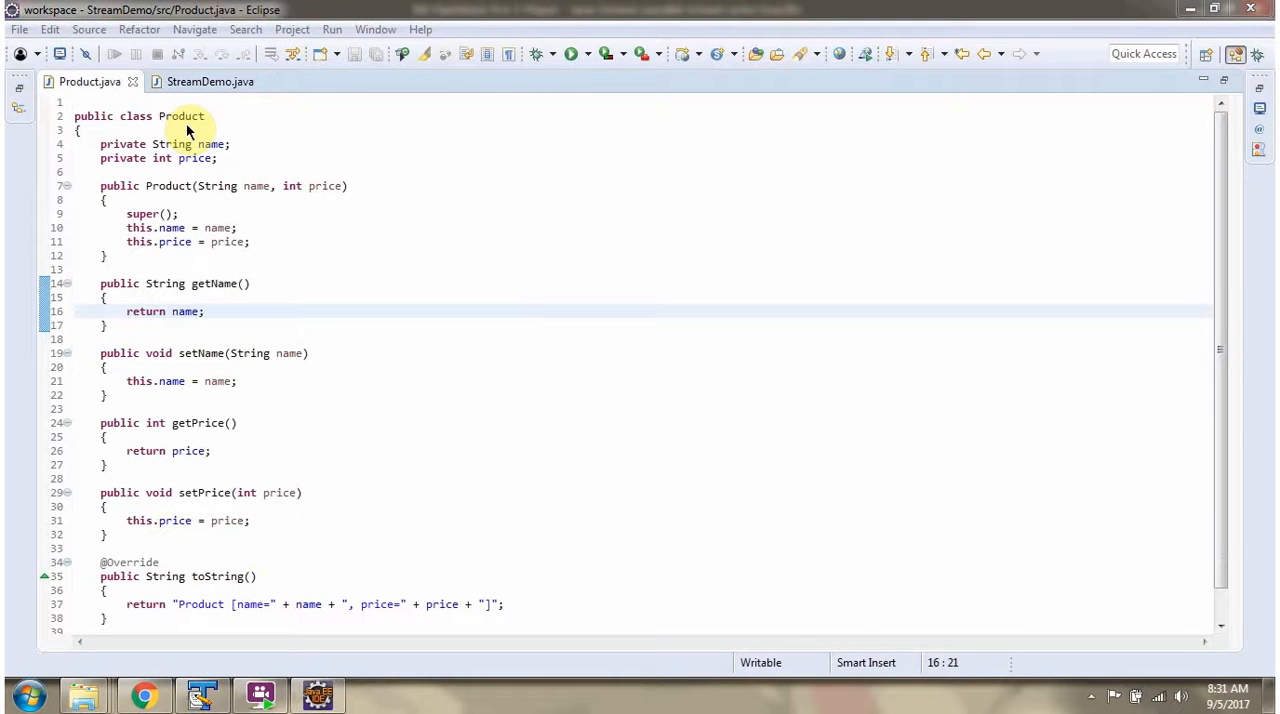
{"action": "mouse_move", "coordinate": [210, 148]}
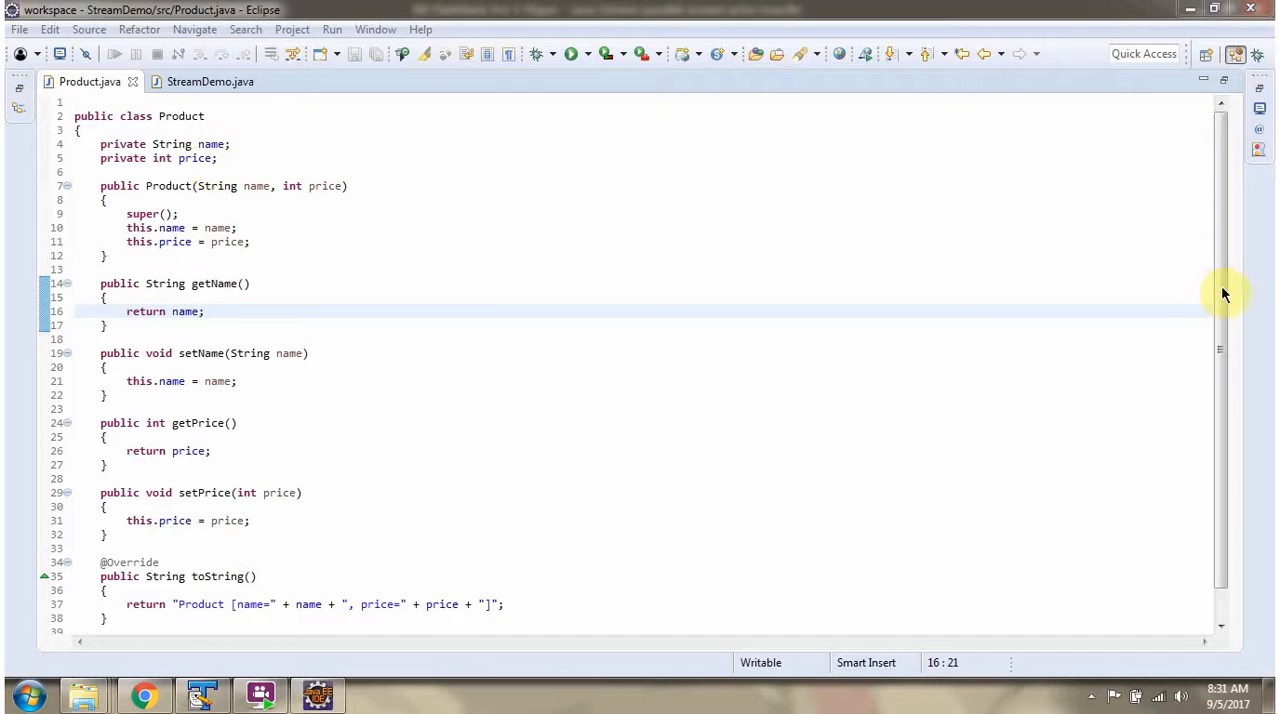
{"action": "scroll", "scroll_direction": "down", "scroll_amount": 3}
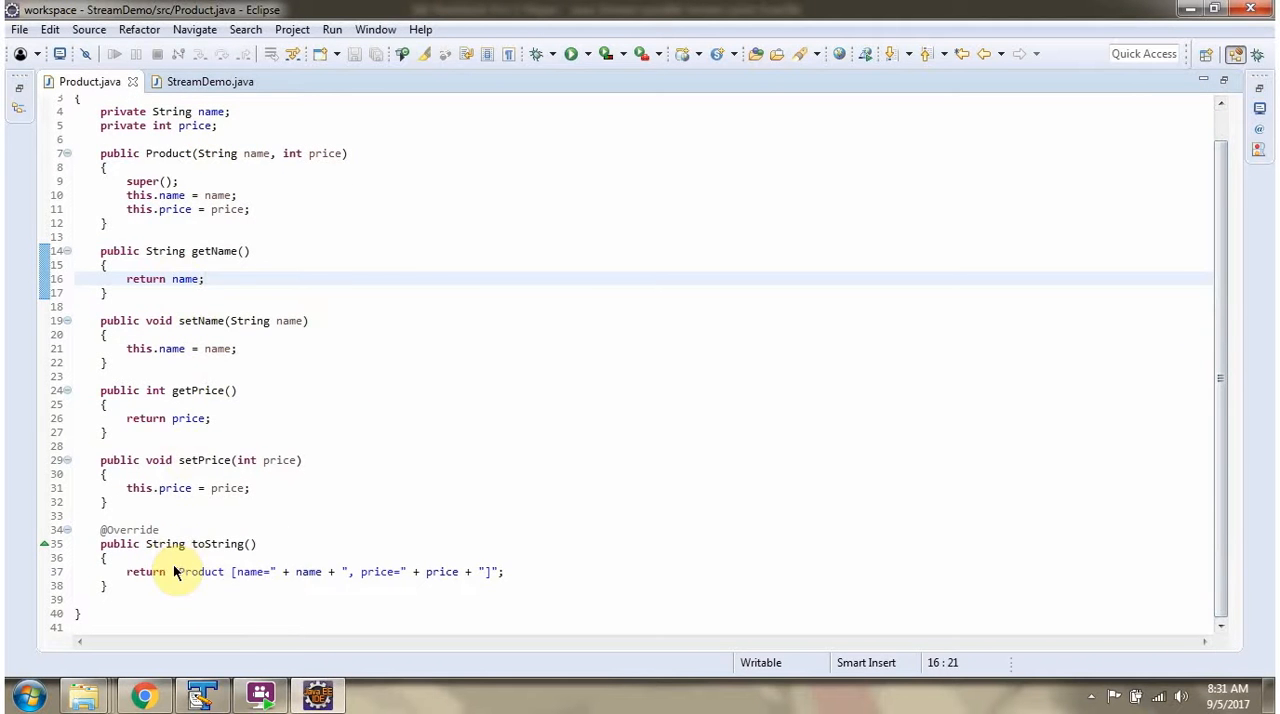
{"action": "left_click", "coordinate": [210, 81]}
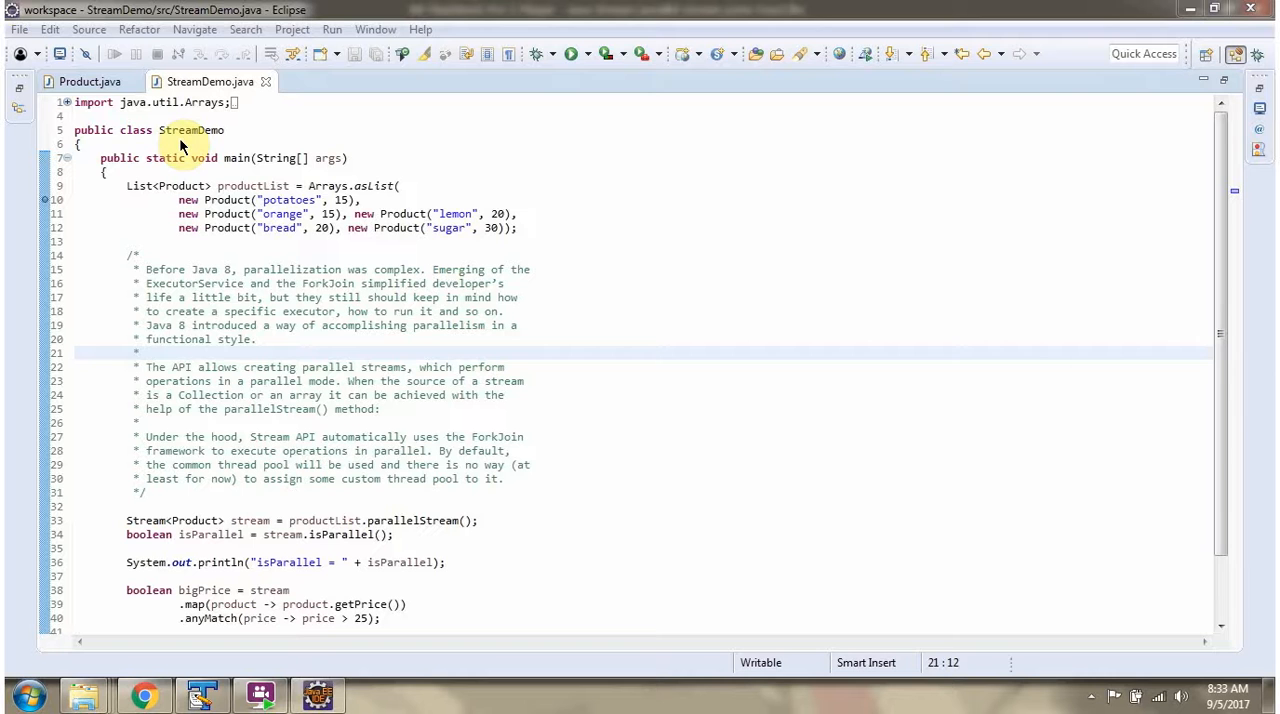
{"action": "mouse_move", "coordinate": [537, 53]}
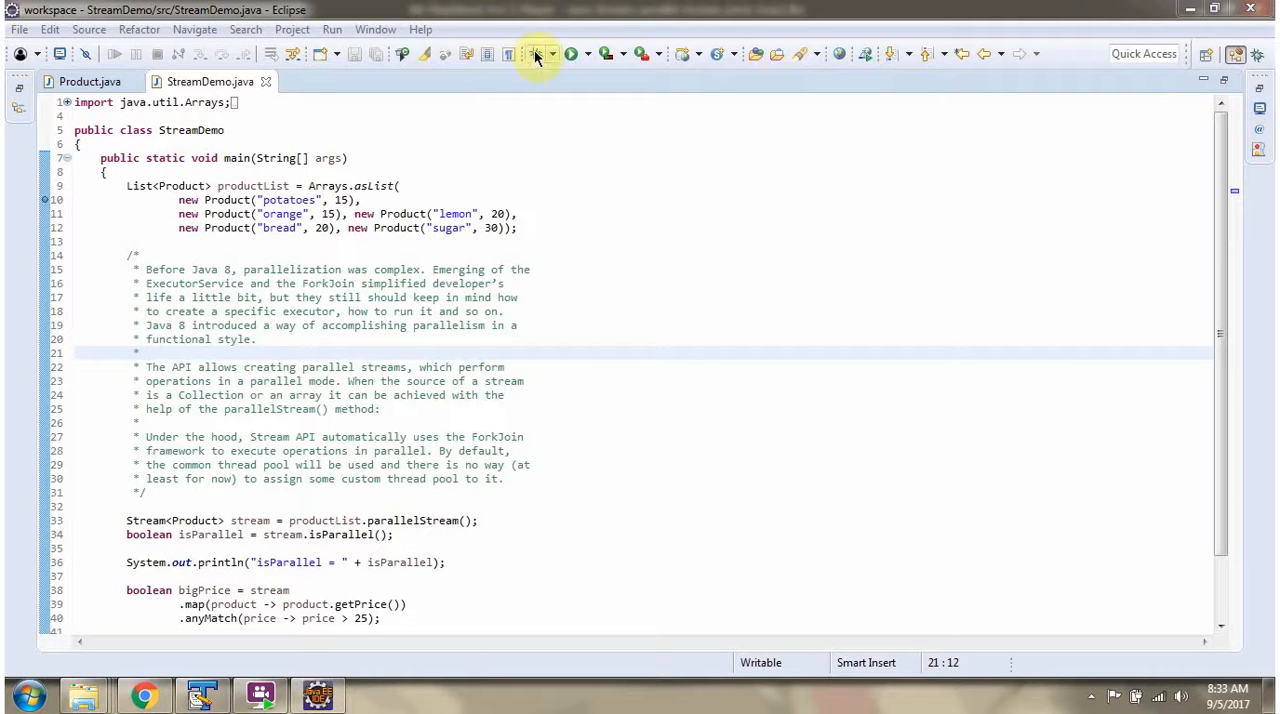
{"action": "left_click", "coordinate": [538, 54]}
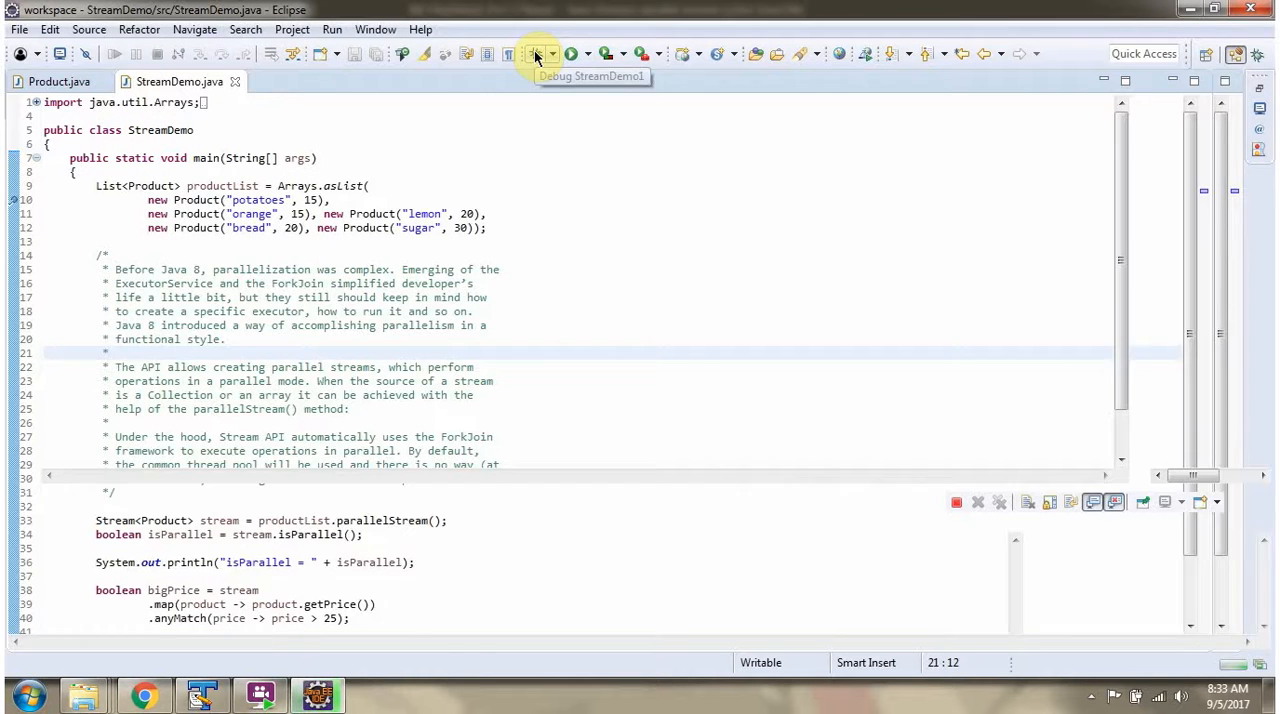
Step: Step through StreamDemo to the bigPrice line so the console shows isParallel = true
{"action": "left_click", "coordinate": [537, 54]}
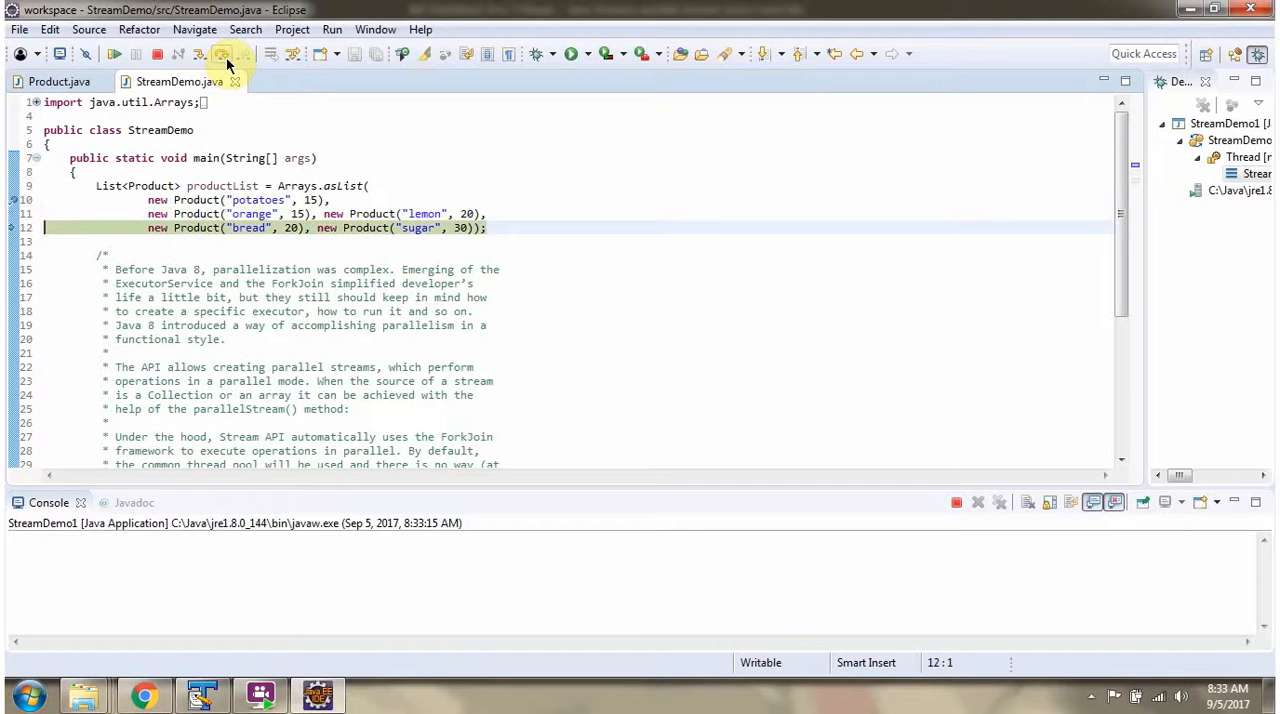
{"action": "scroll", "scroll_direction": "down", "scroll_amount": 3}
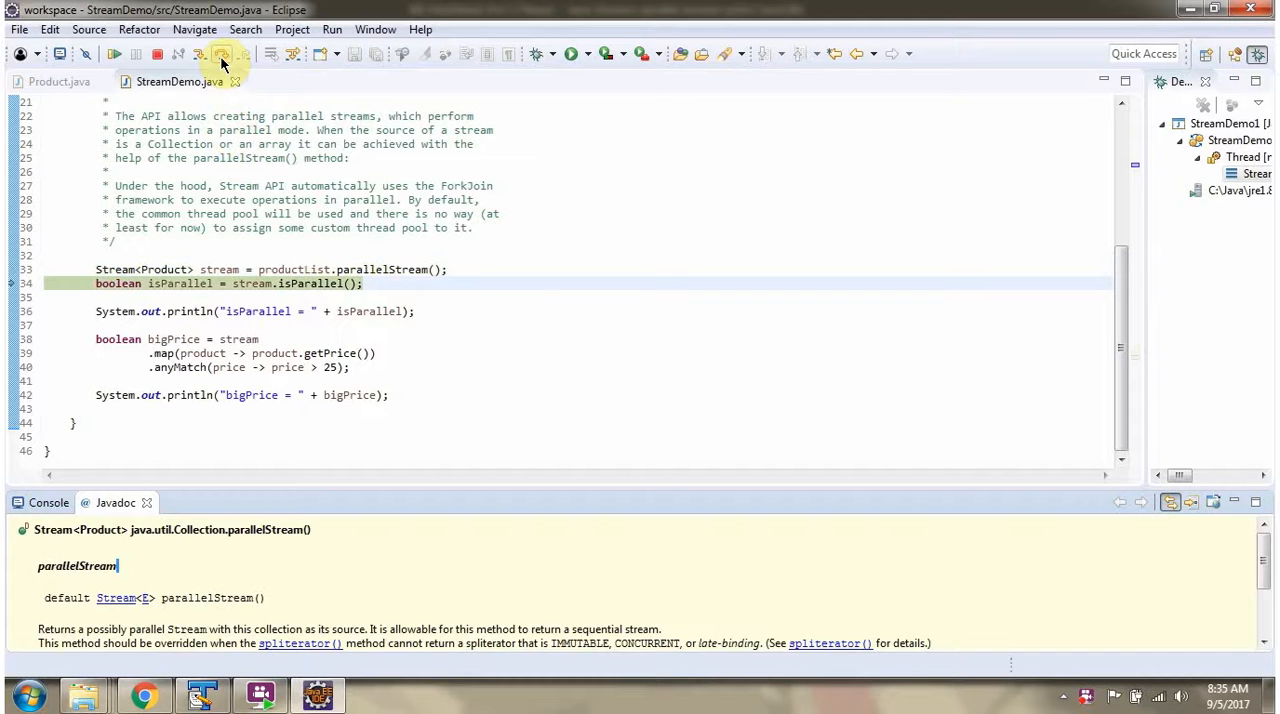
{"action": "mouse_move", "coordinate": [328, 298]}
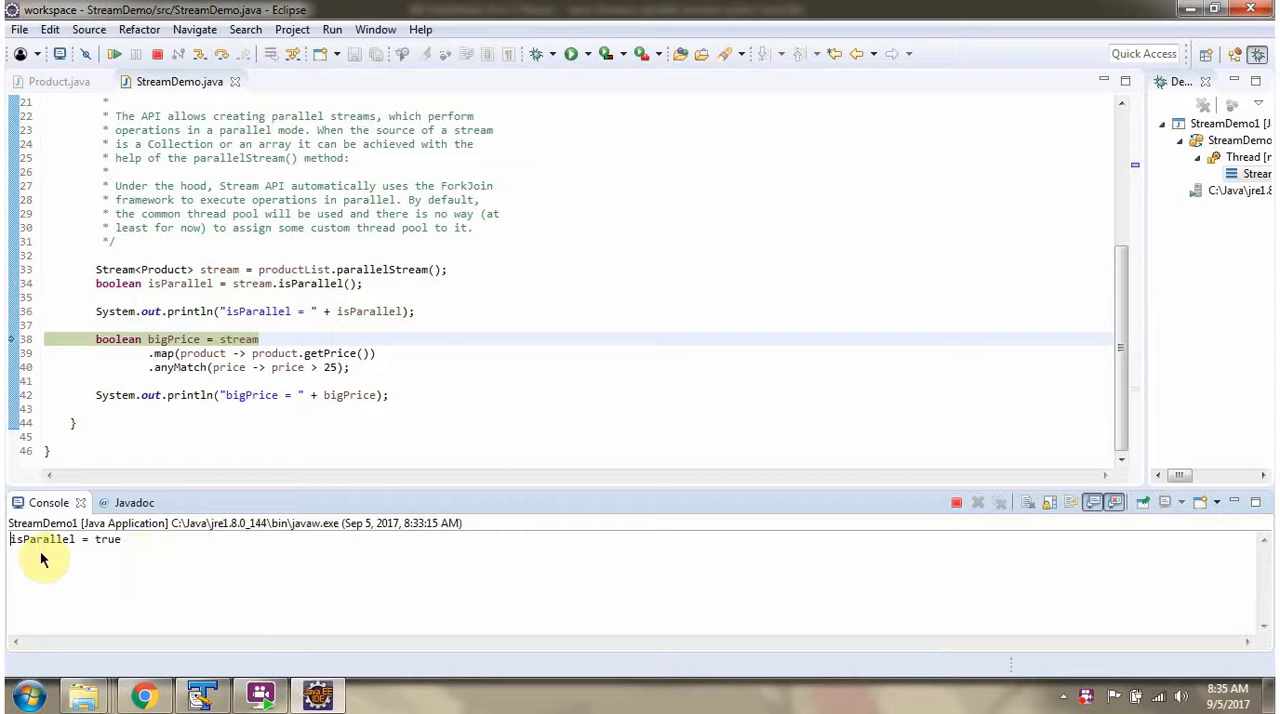
{"action": "mouse_move", "coordinate": [104, 551]}
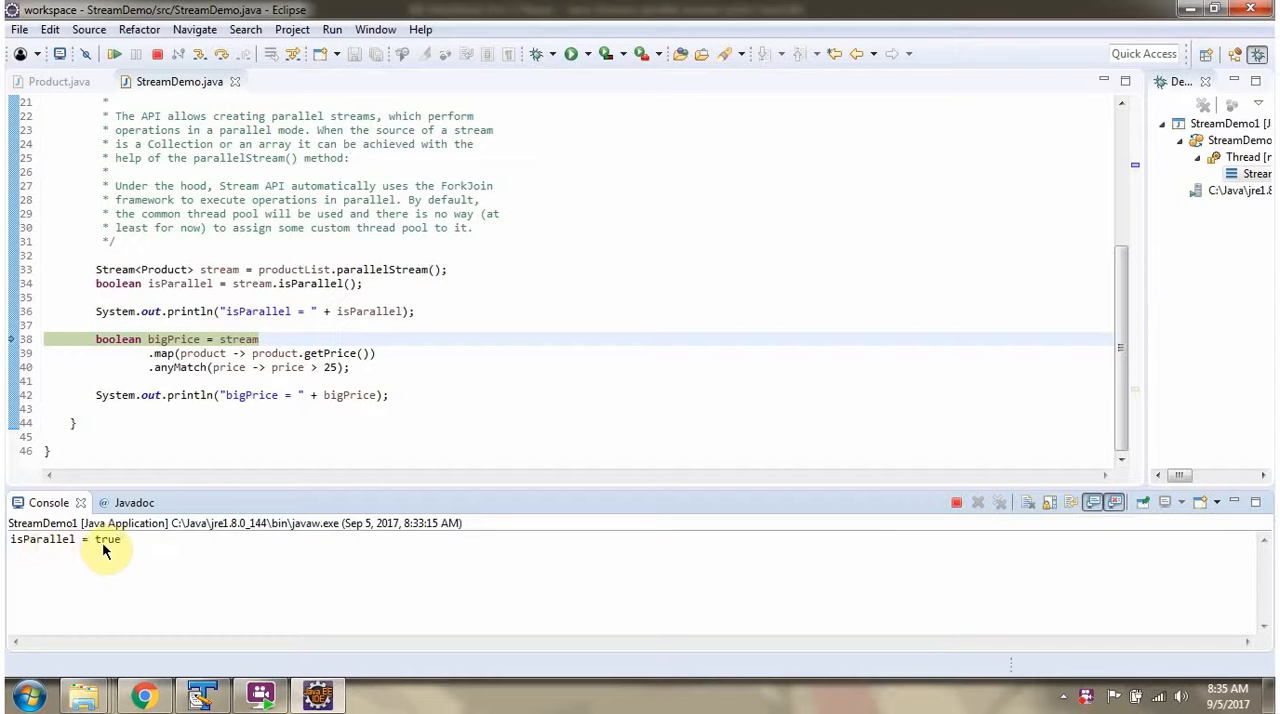
{"action": "mouse_move", "coordinate": [333, 331]}
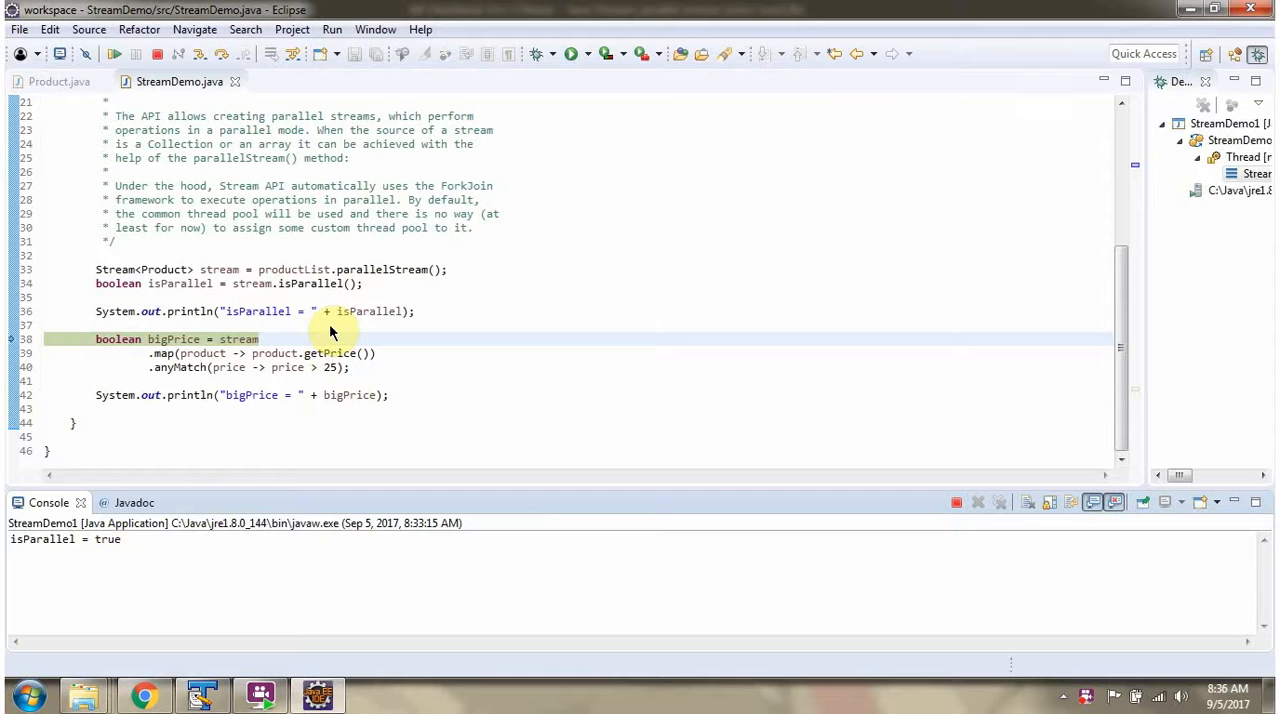
{"action": "mouse_move", "coordinate": [217, 283]}
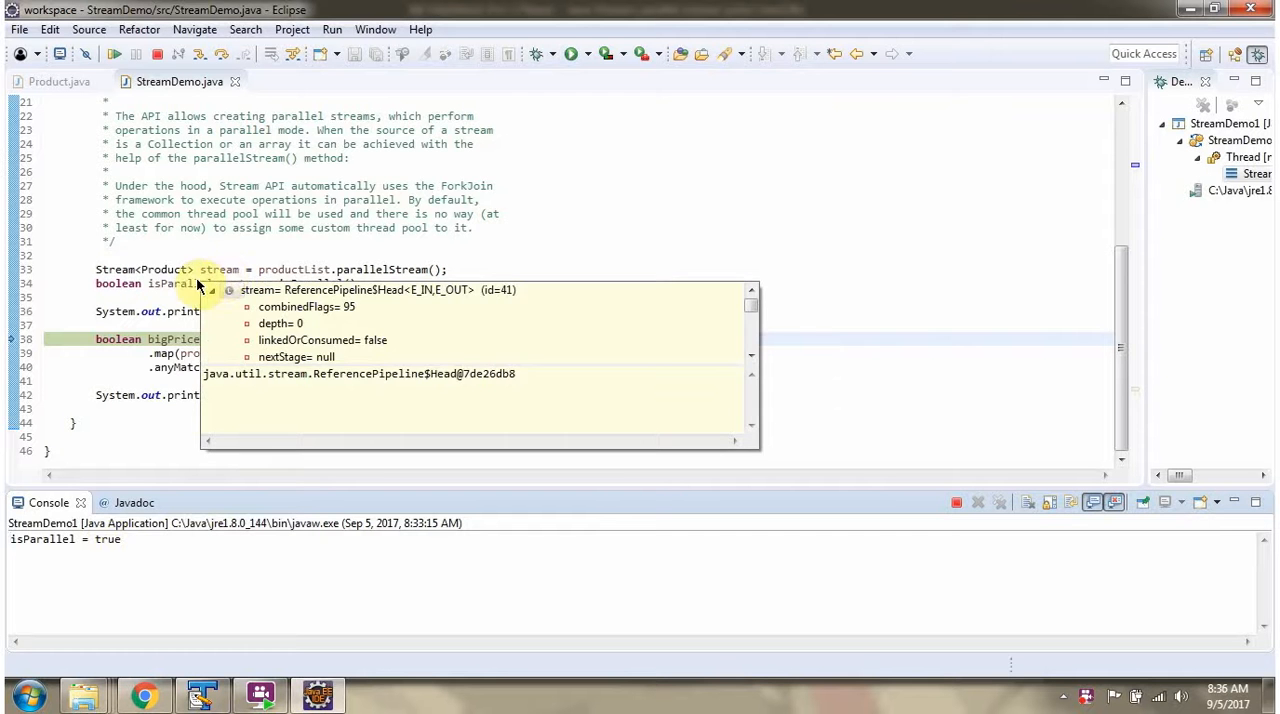
{"action": "mouse_move", "coordinate": [280, 345]}
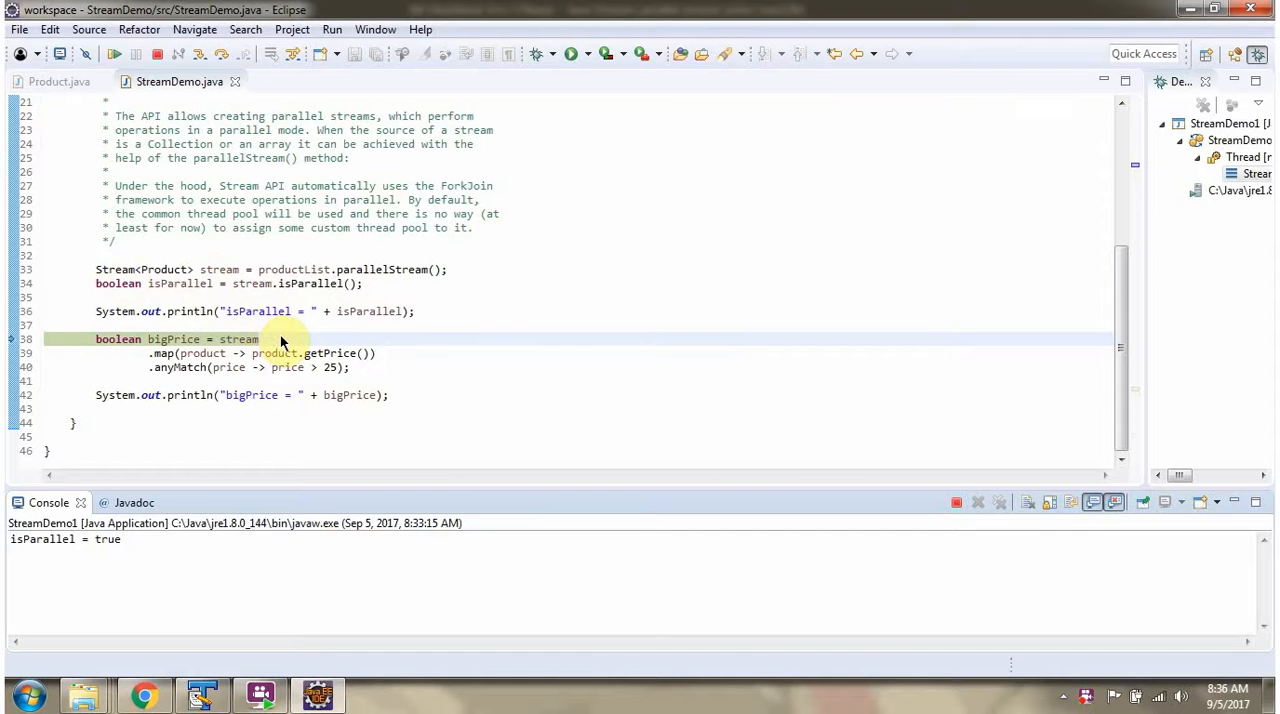